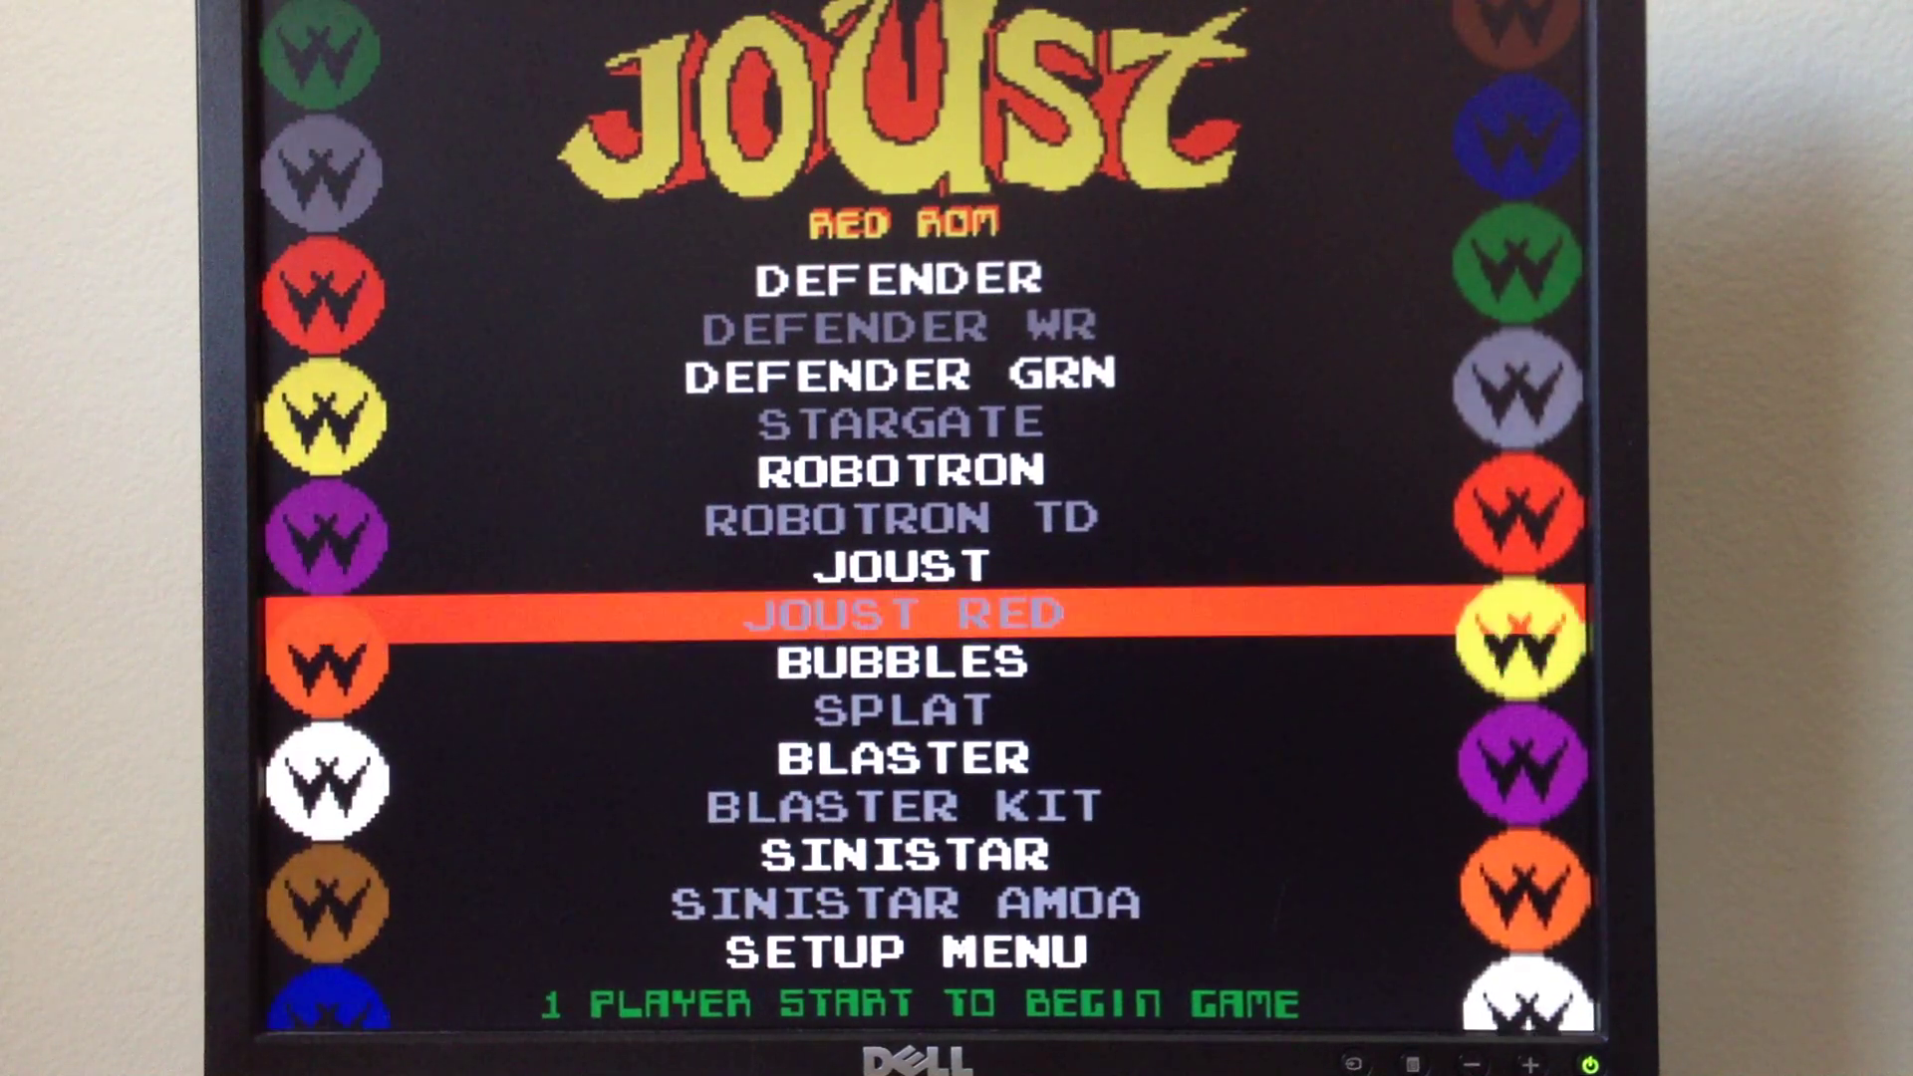
# - Step through the game list, enter System Setup, and move down its options
pyautogui.press('Up')
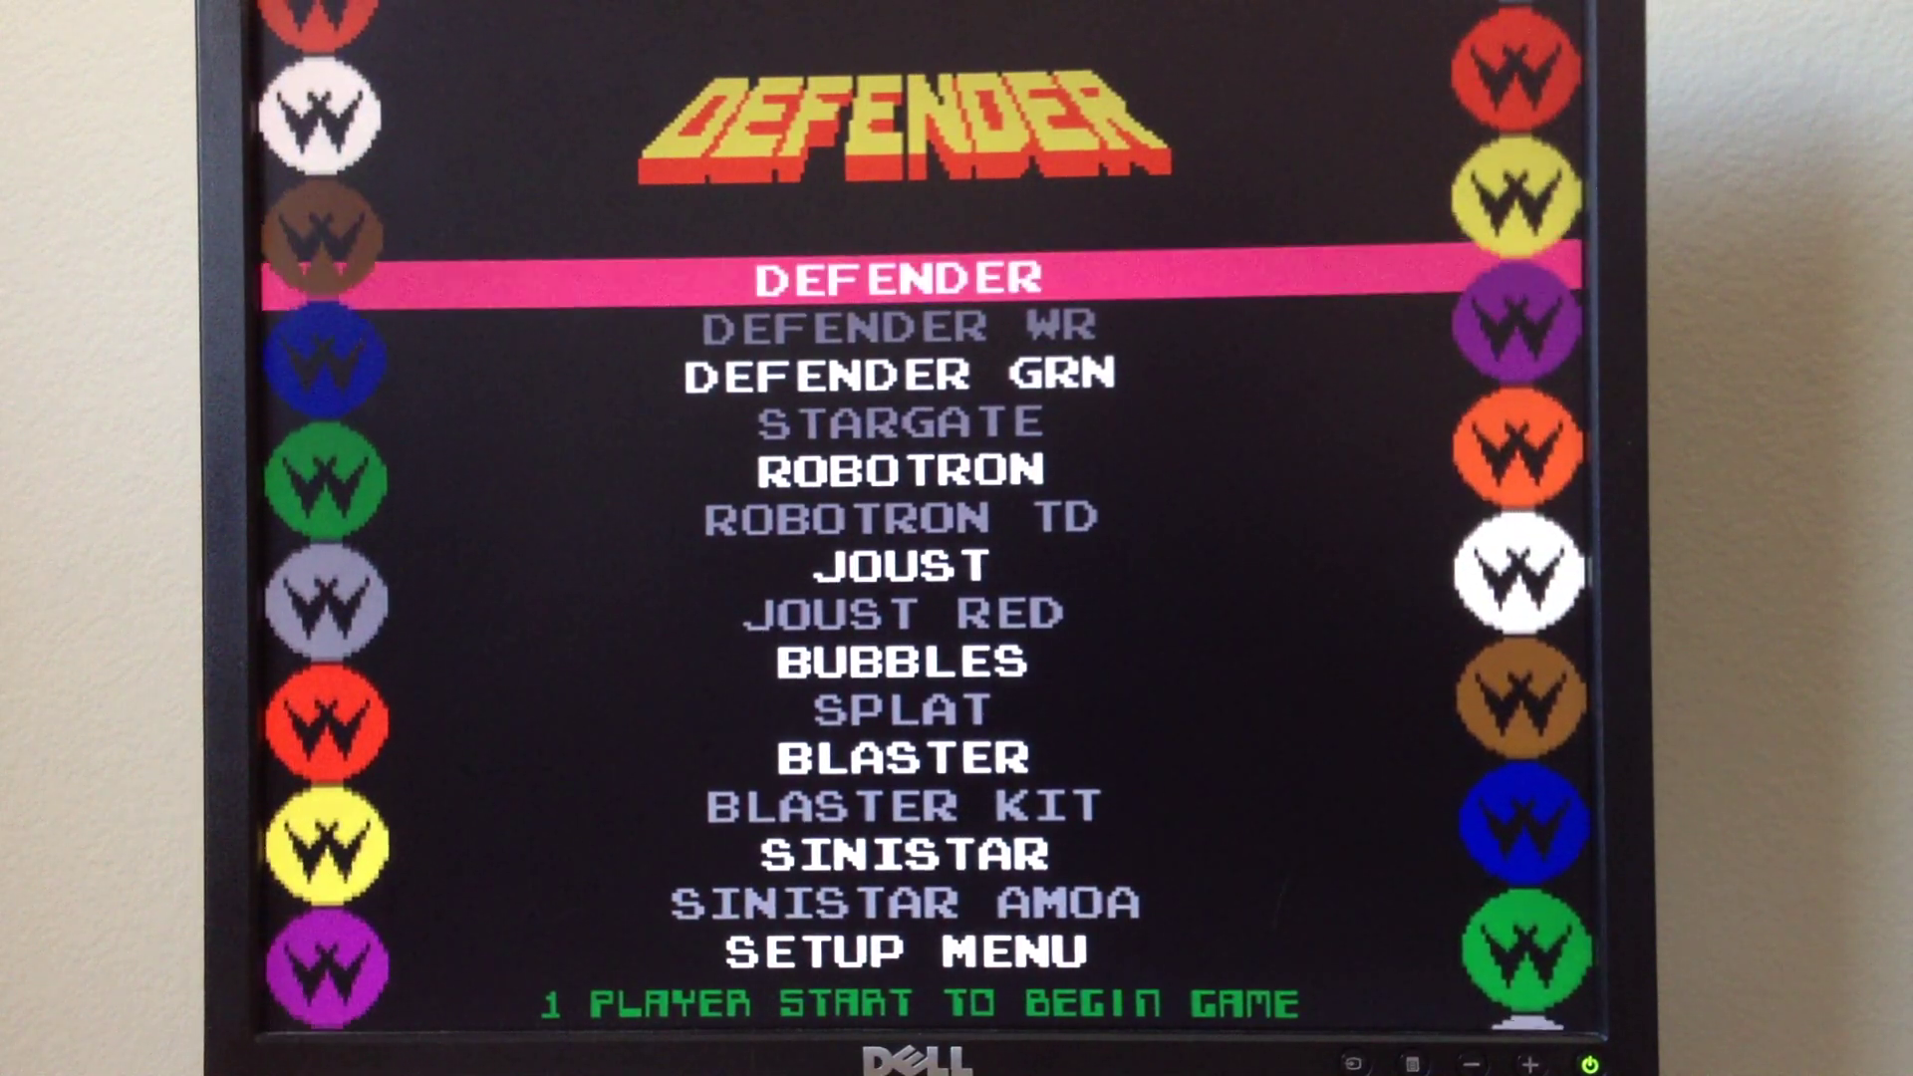
pyautogui.press('down')
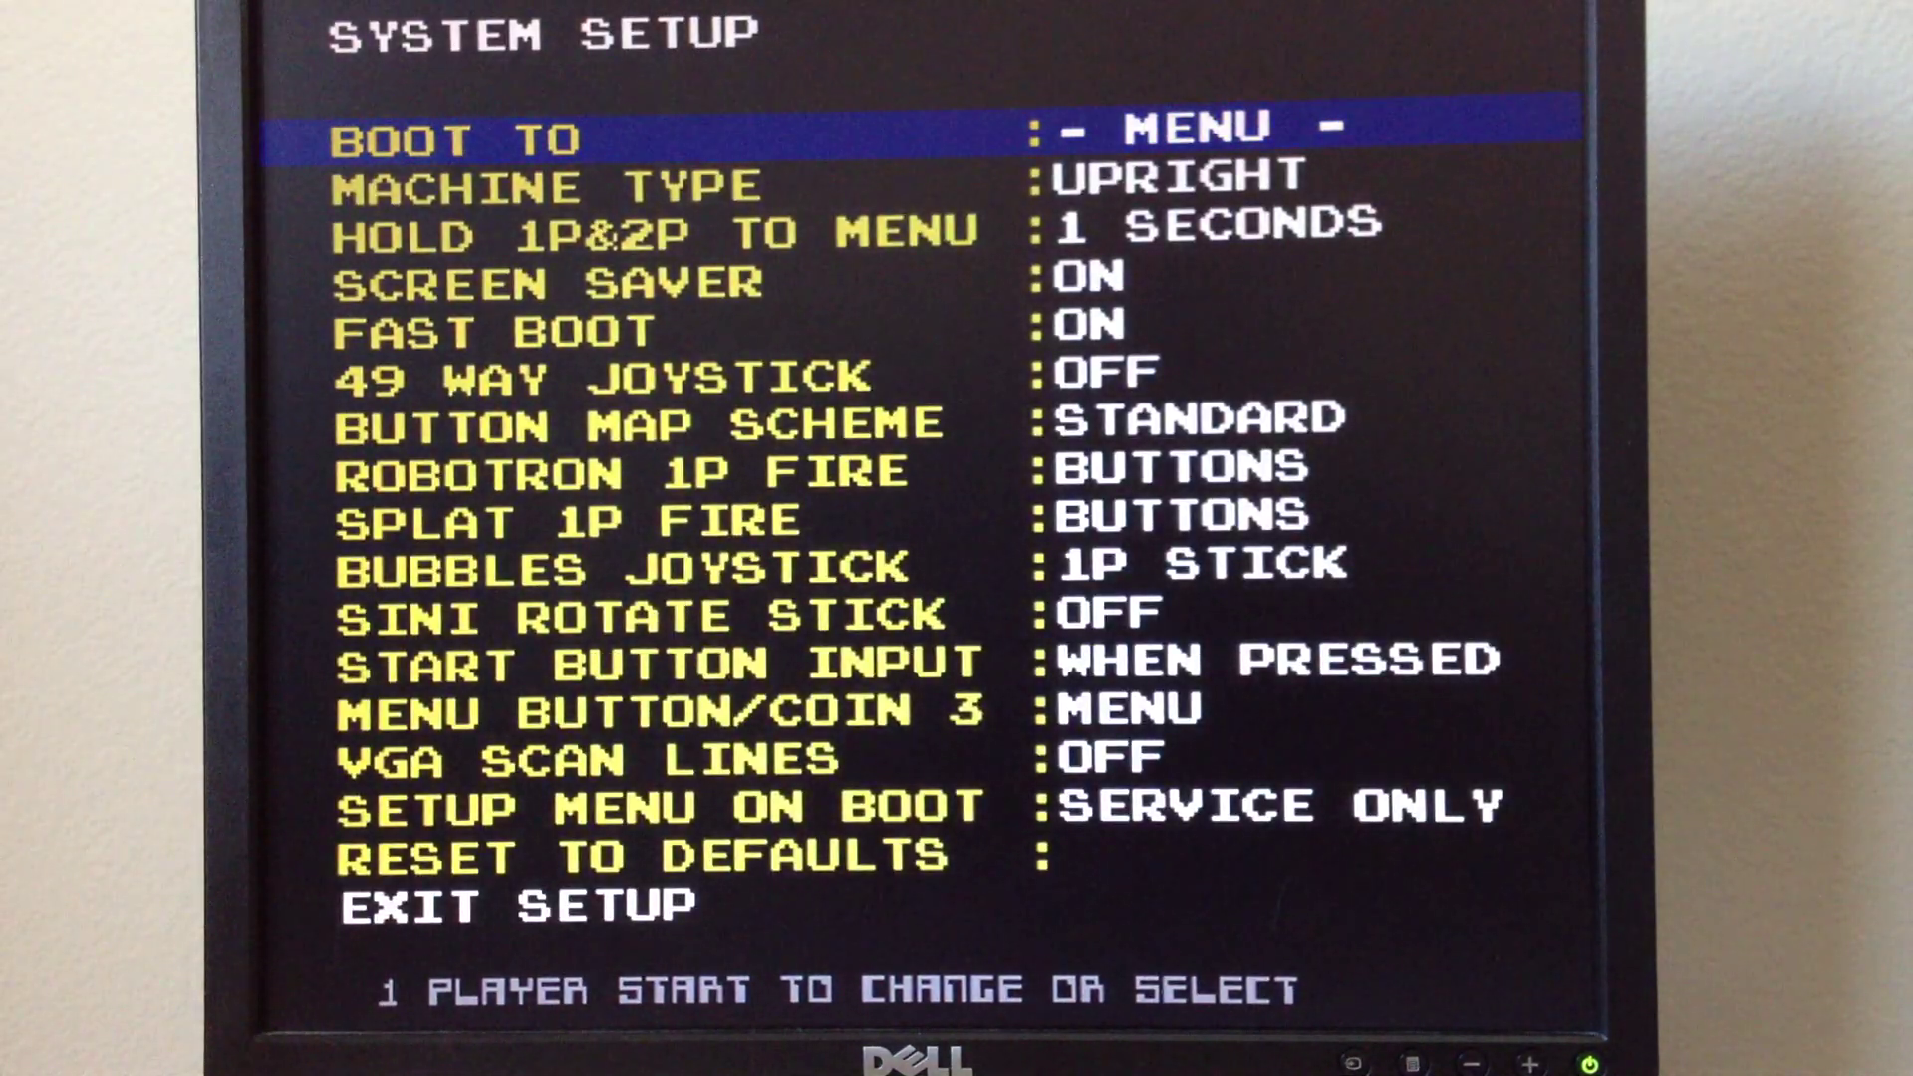
pyautogui.press('down')
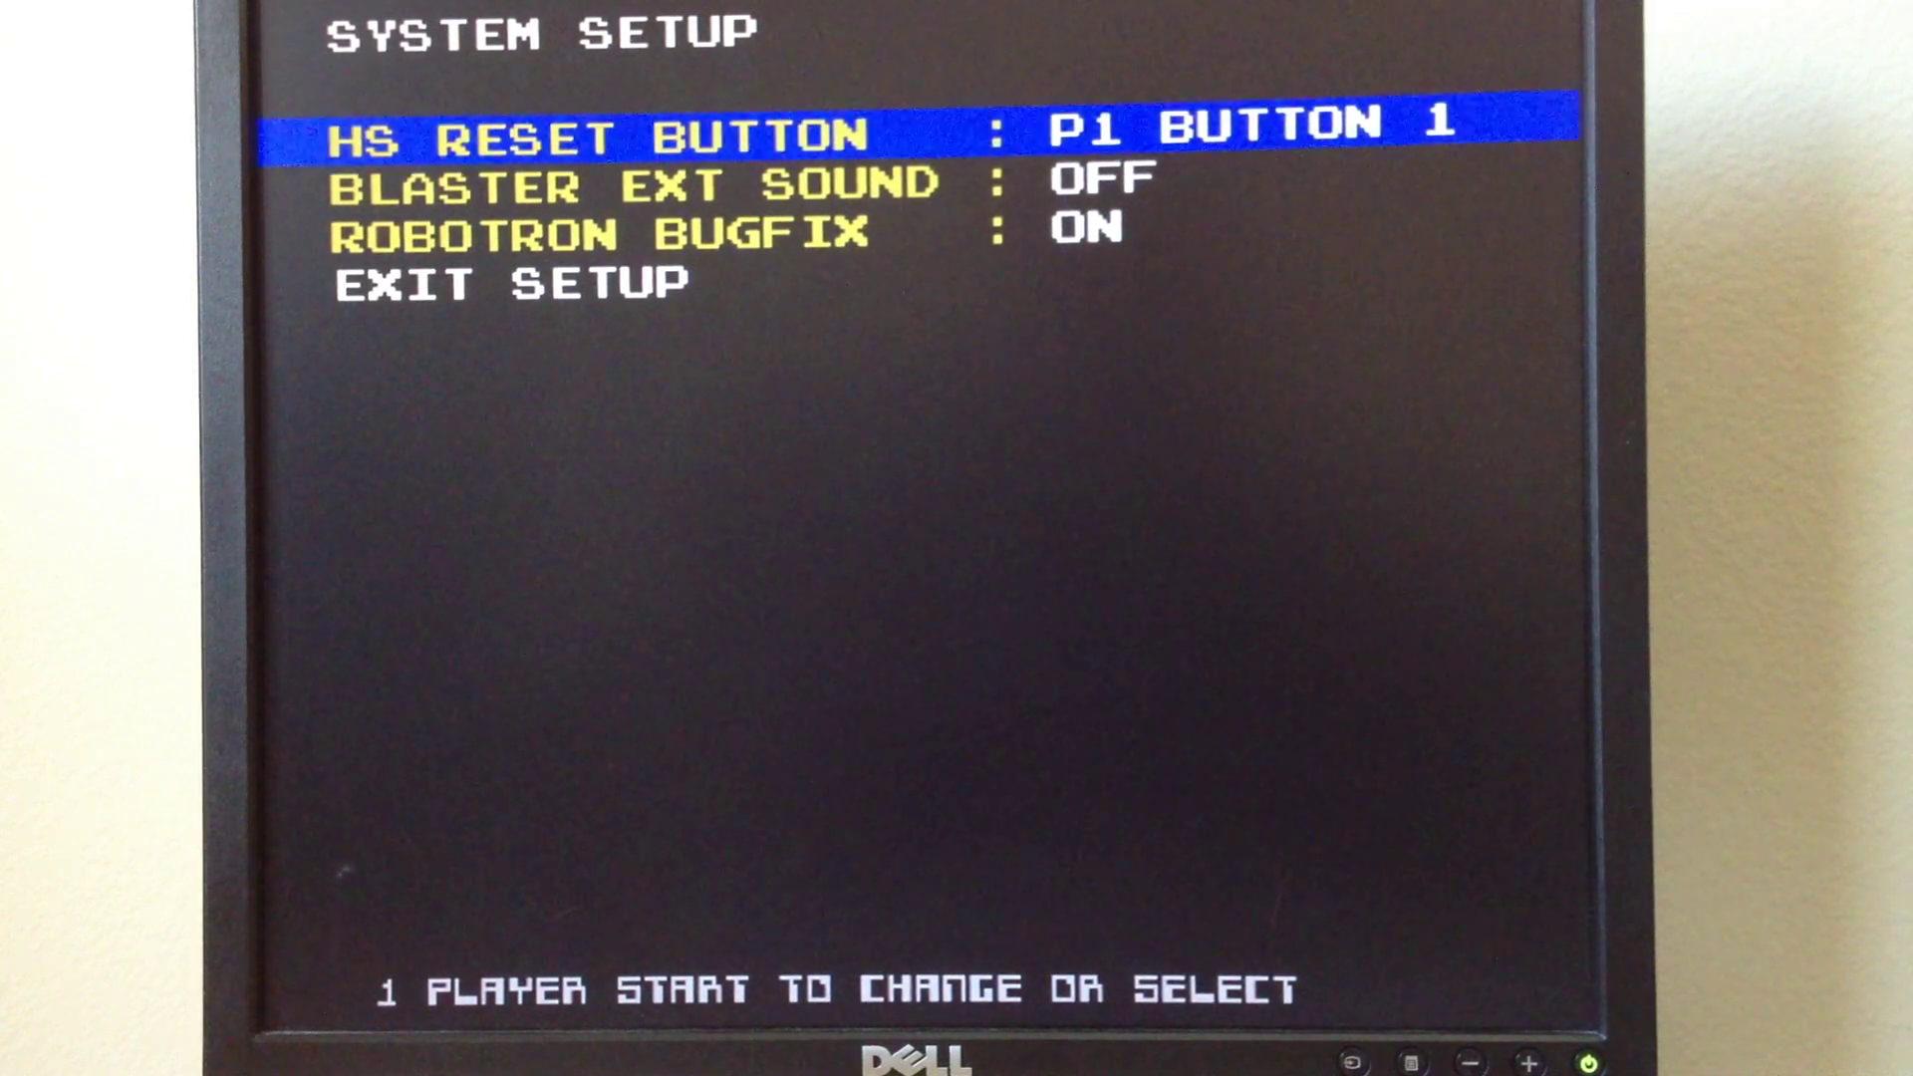
# - Scroll down to the last System Setup page with HS reset, Blaster sound and Robotron bugfix
pyautogui.press('Down')
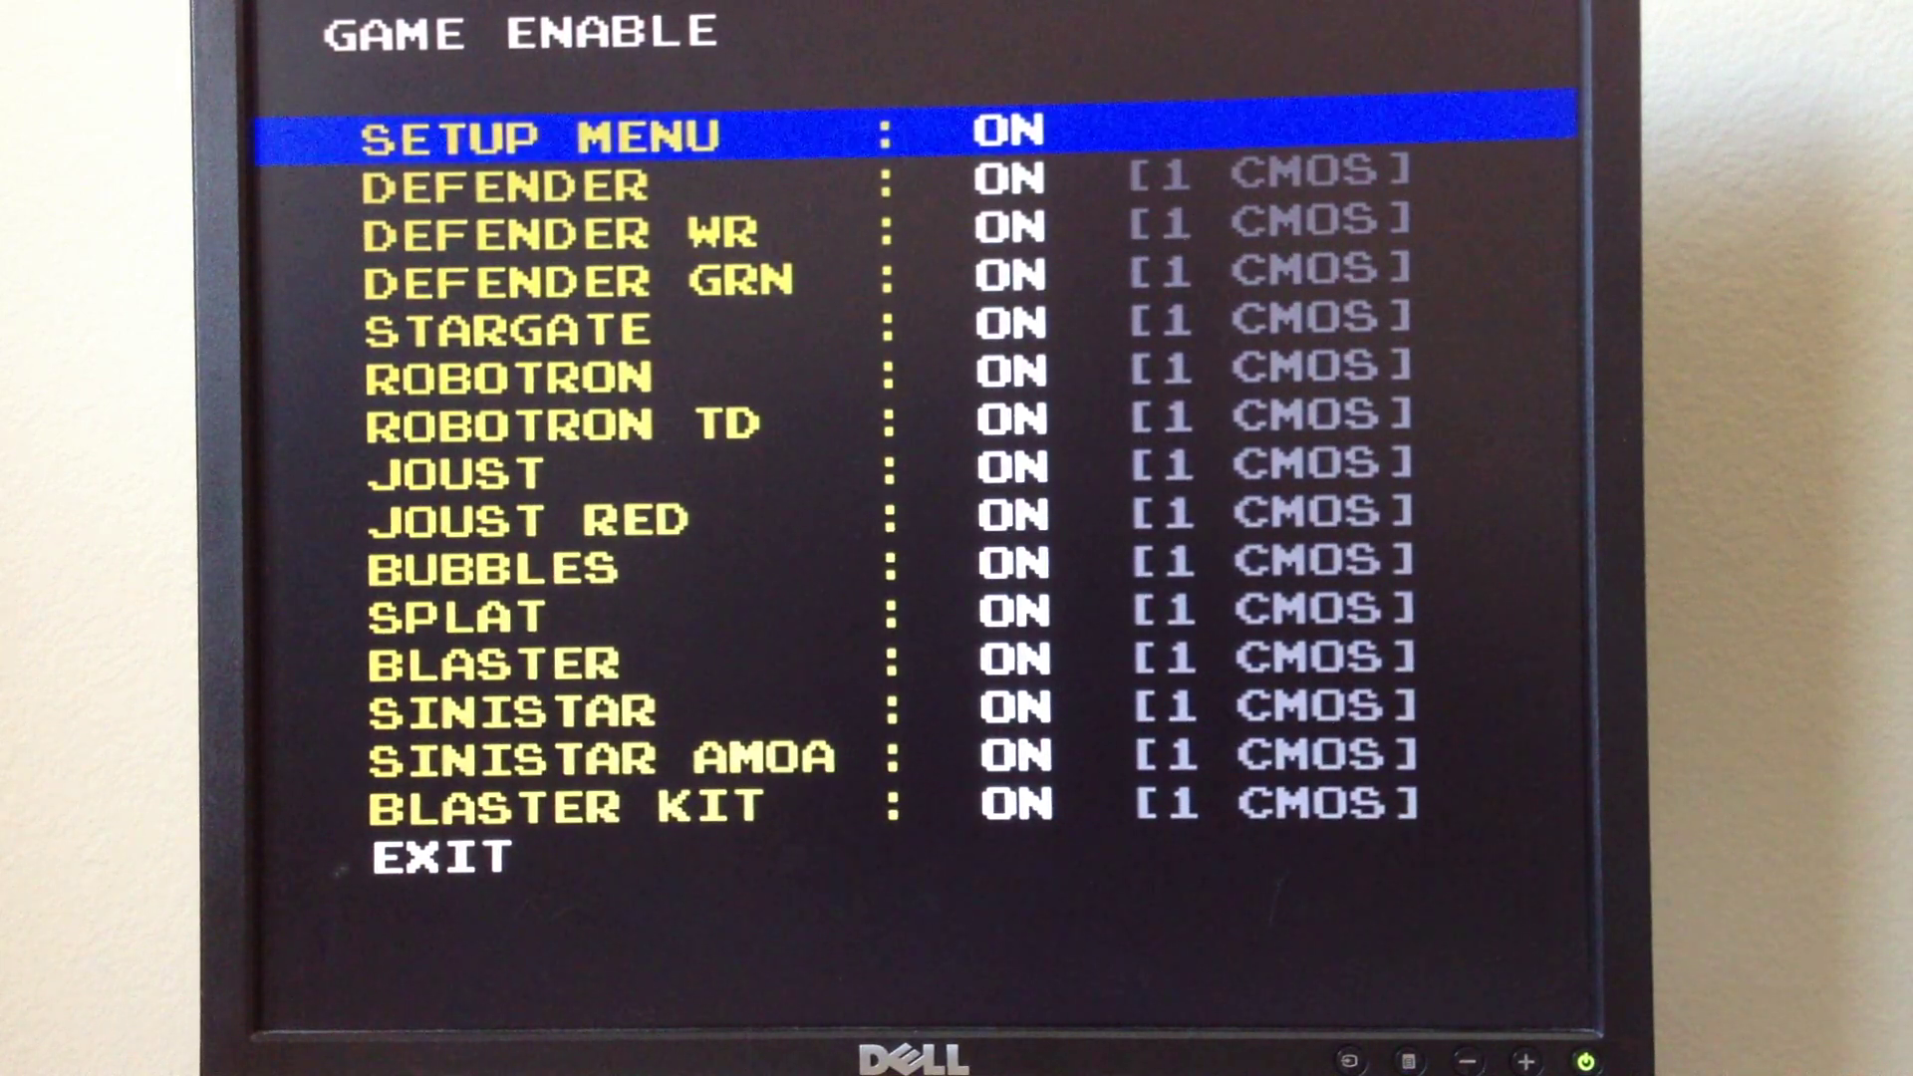
# - Move the Game Enable cursor down to the Defender entry
pyautogui.press('Down')
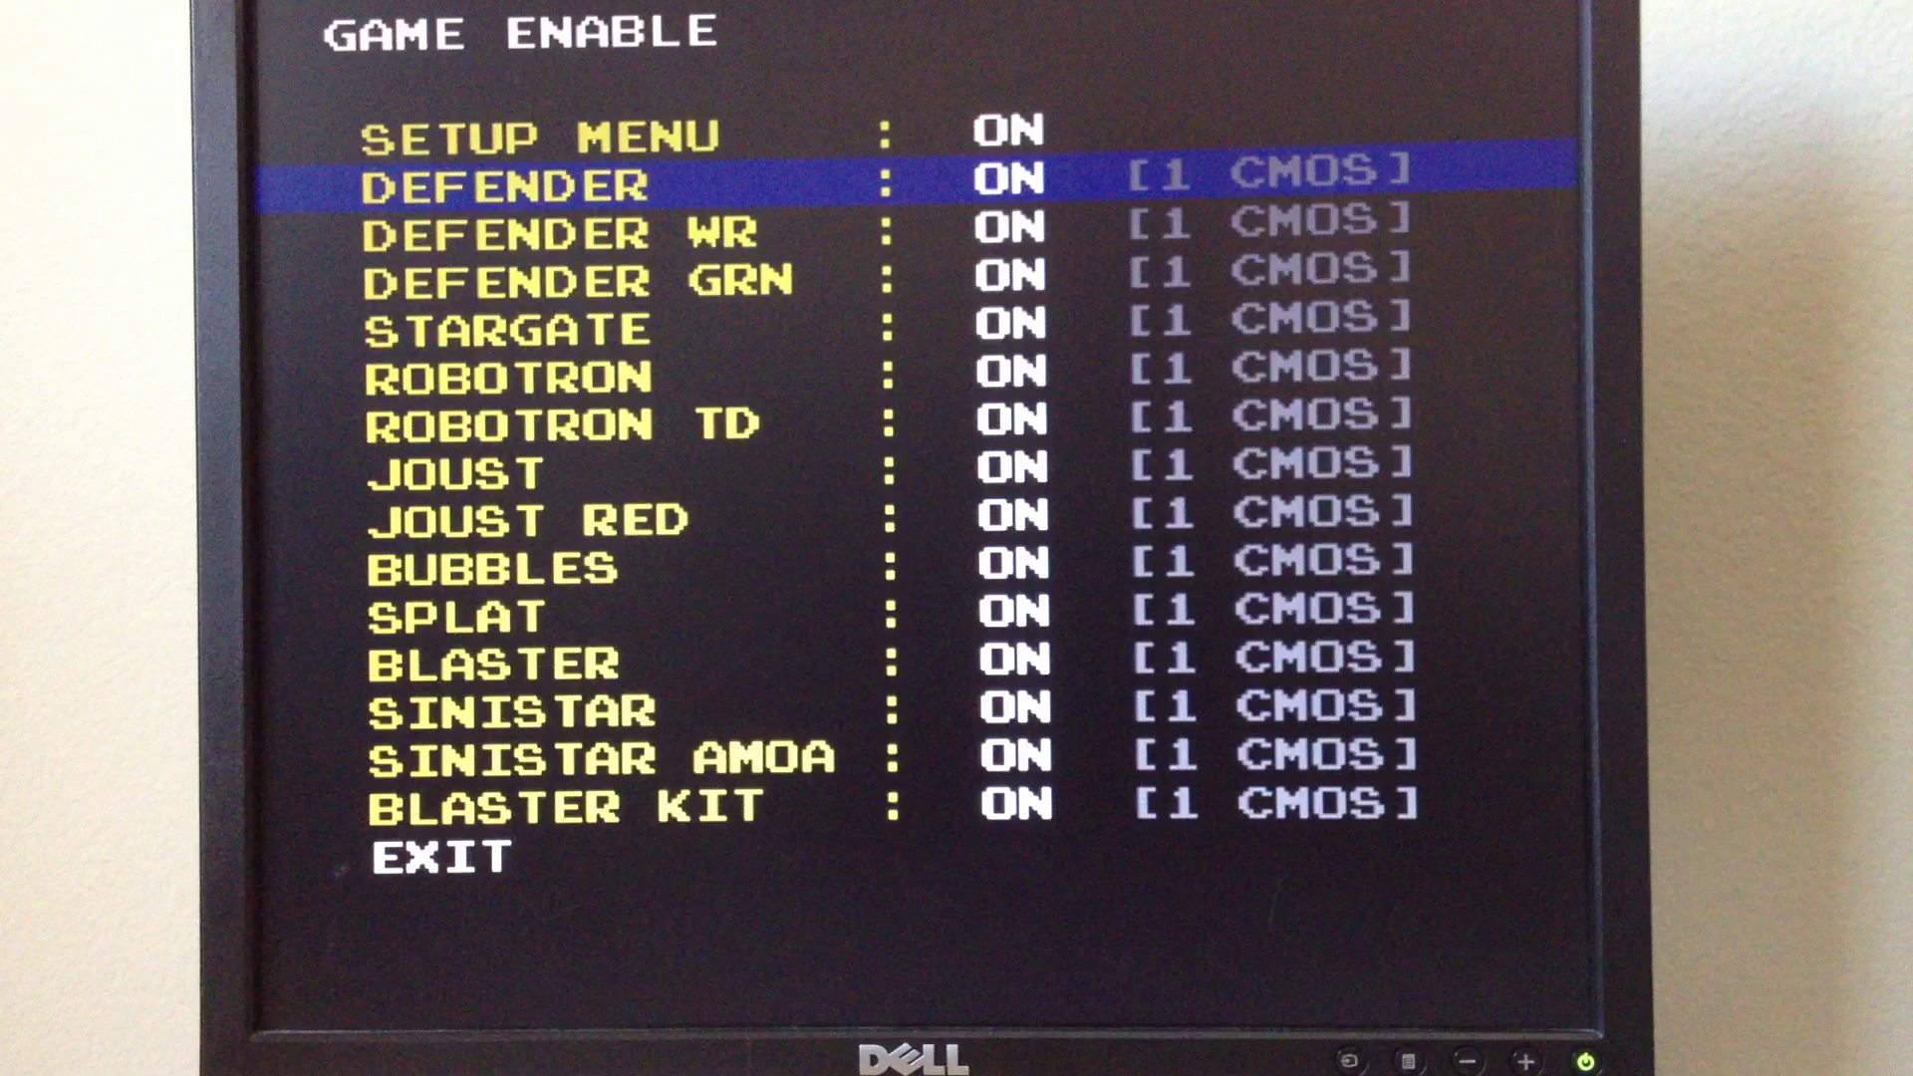